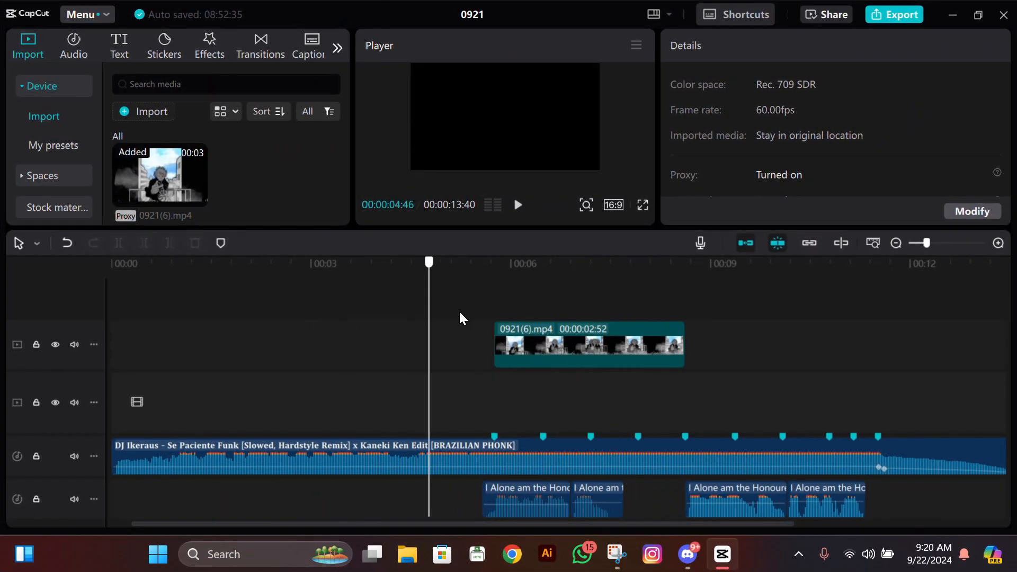
Move the playhead to the first beat marker at the anime clip's start (00:00:05:45)
click(494, 263)
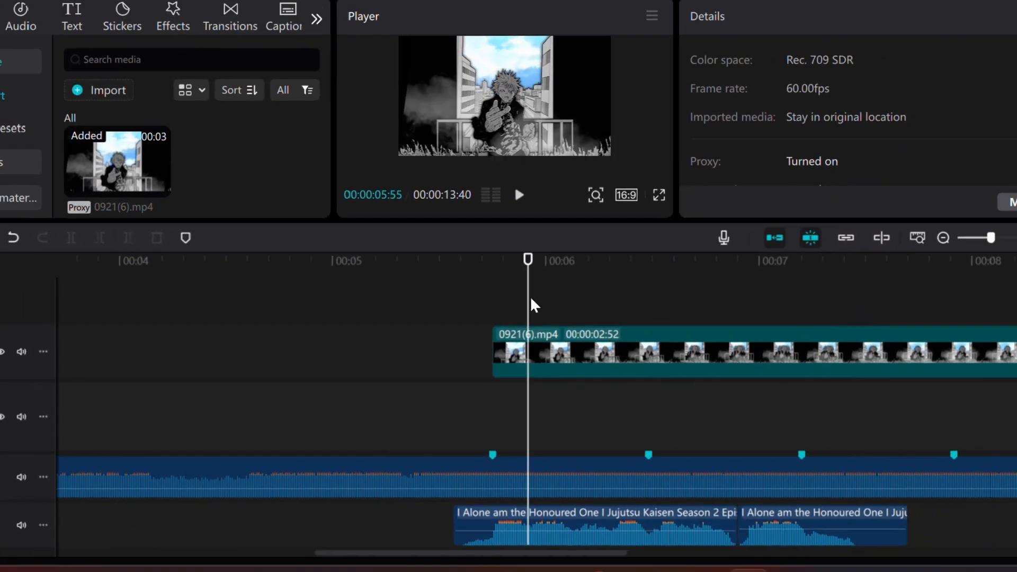
click(659, 194)
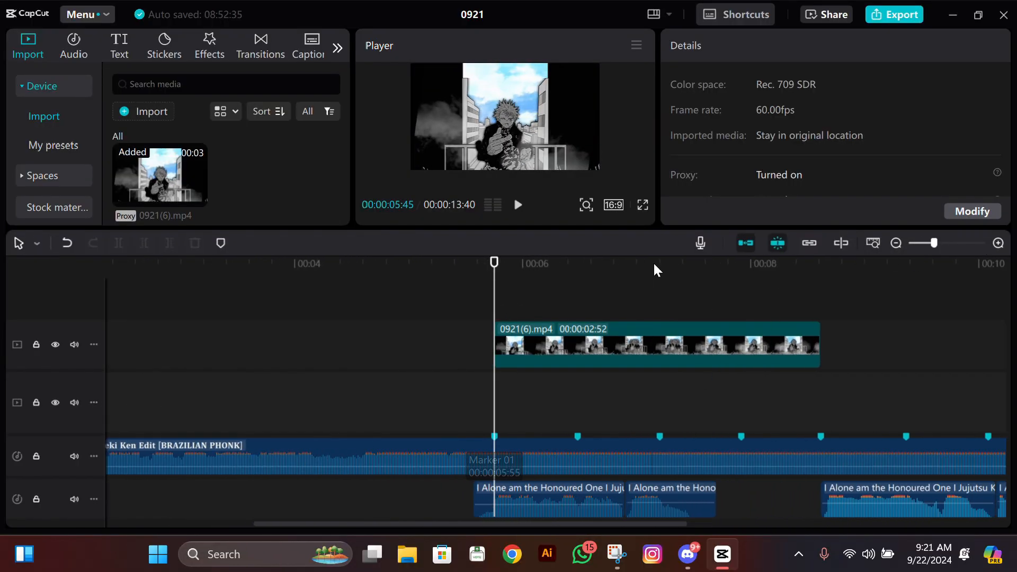
Switch the frame to 3:4 and keyframe the anime clip's scale at 400%
click(612, 205)
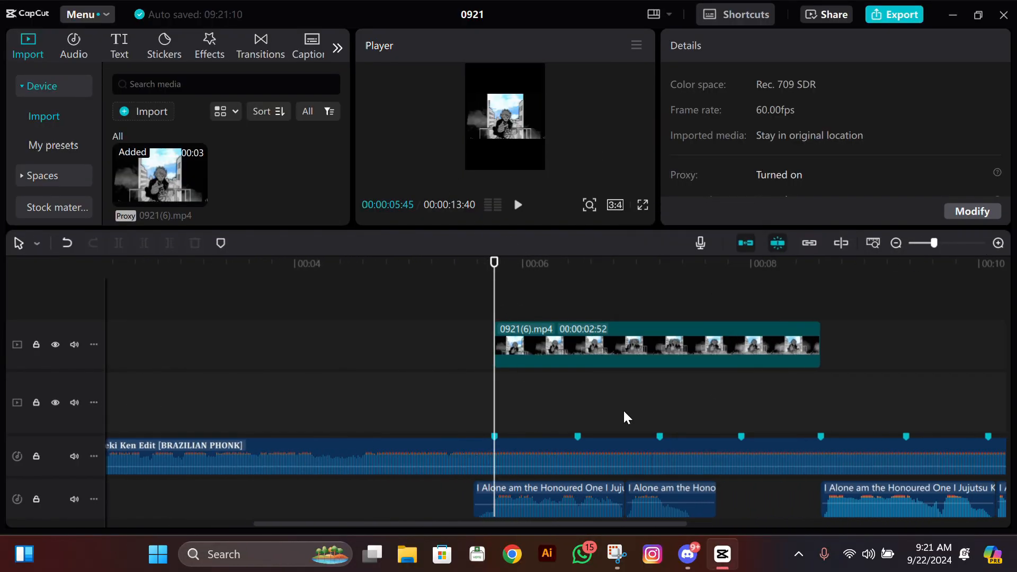
click(656, 344)
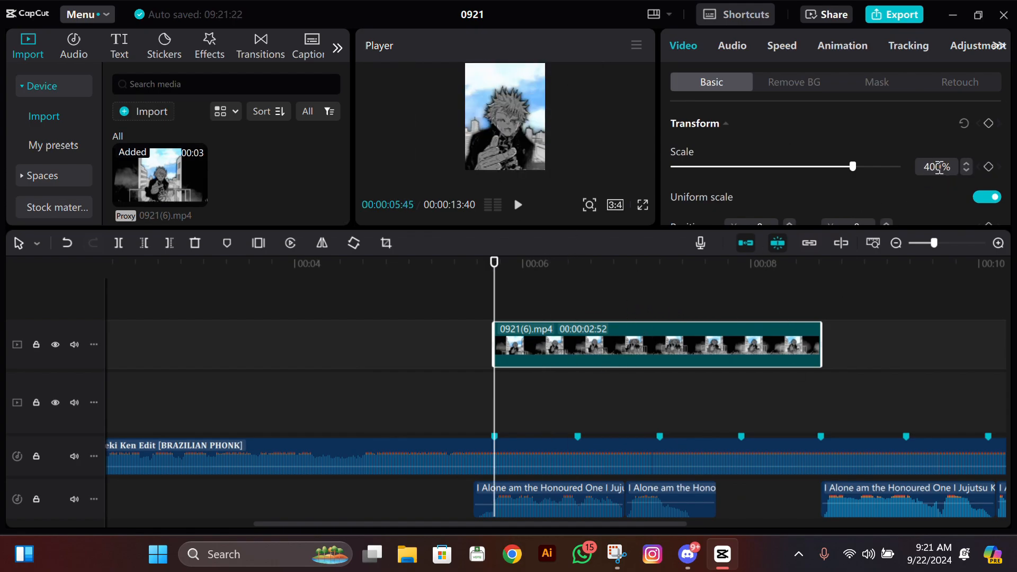
mouse_move(988, 170)
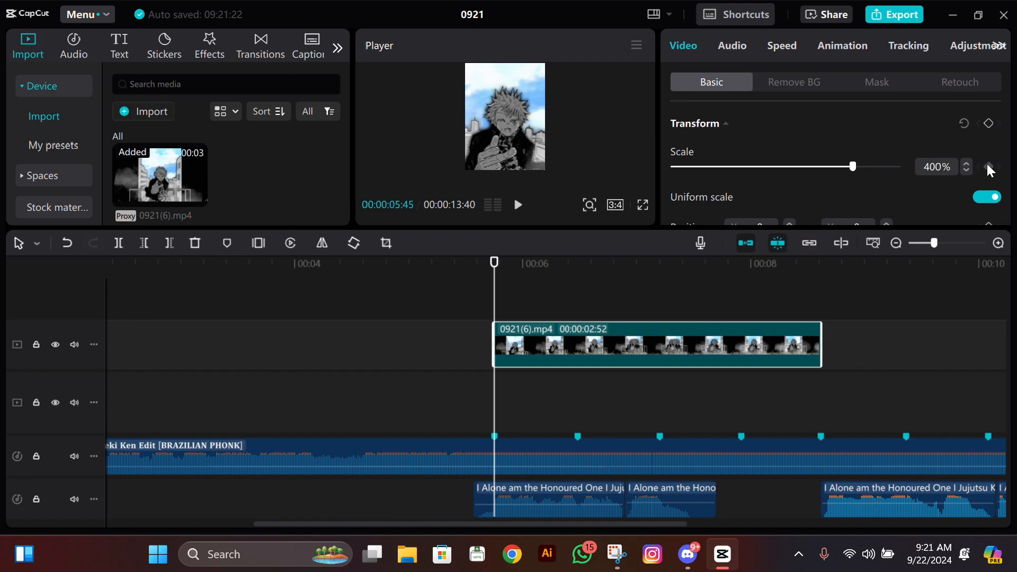
click(577, 262)
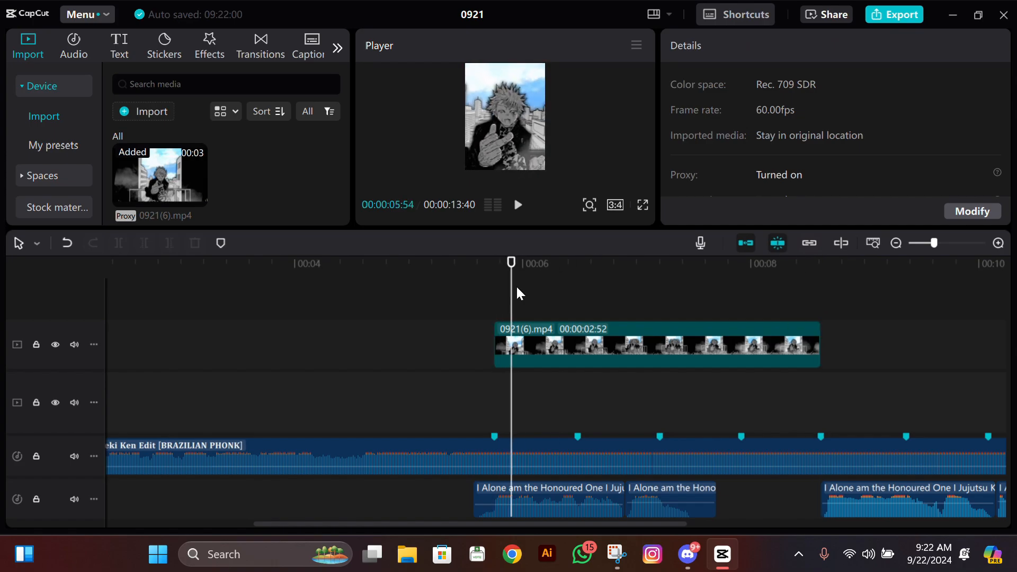
Return the playhead to 00:00:05:45, the anime clip's first beat marker
click(743, 263)
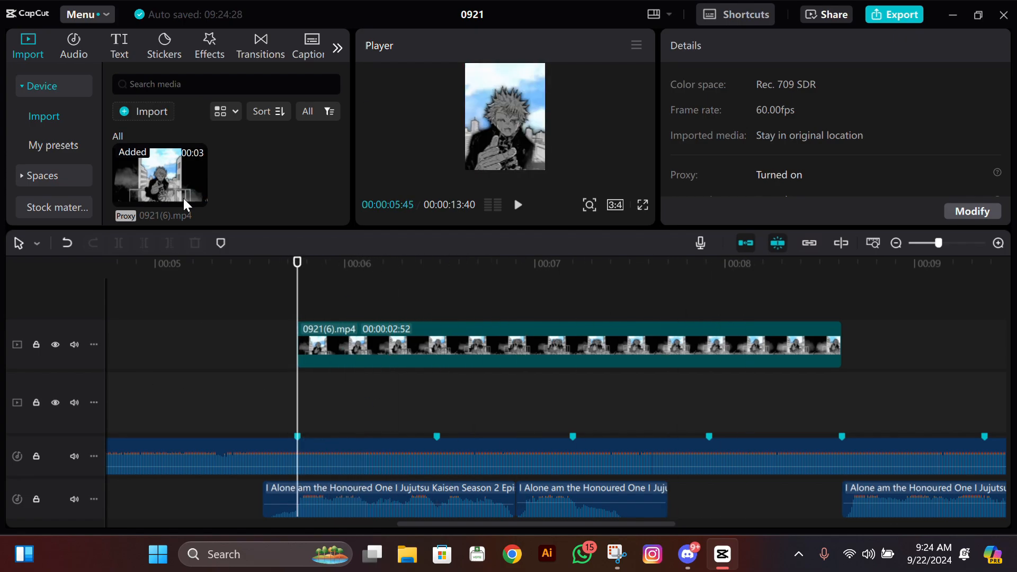
Add the Favorites Ripples effect with speed and twist 100, split at the next beat
click(208, 46)
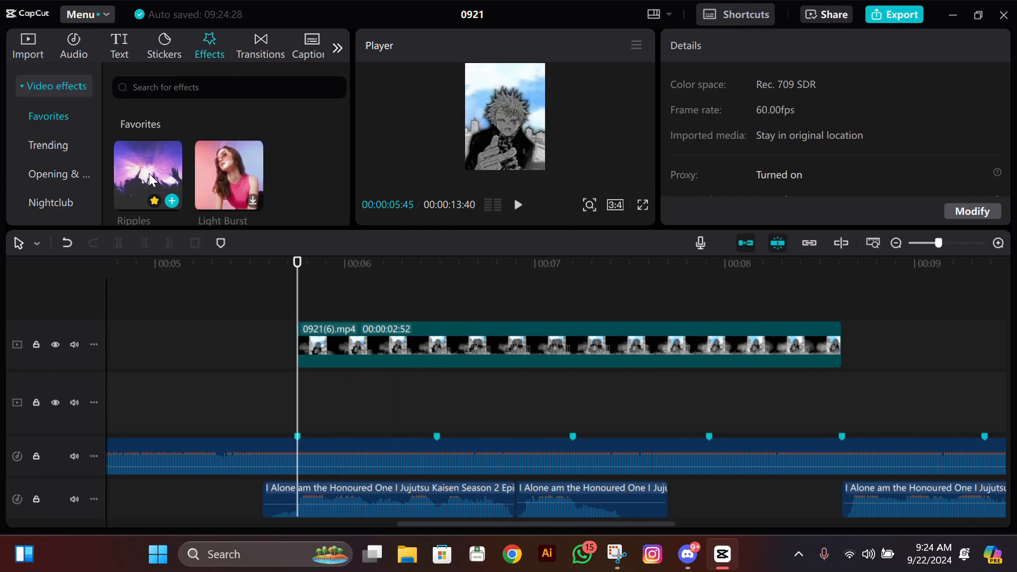
click(172, 201)
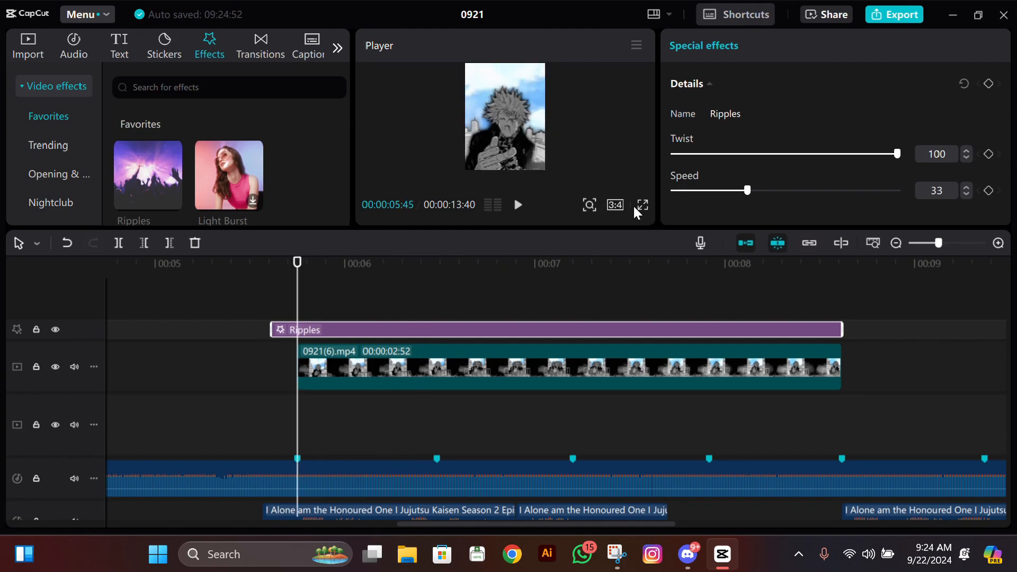
click(507, 263)
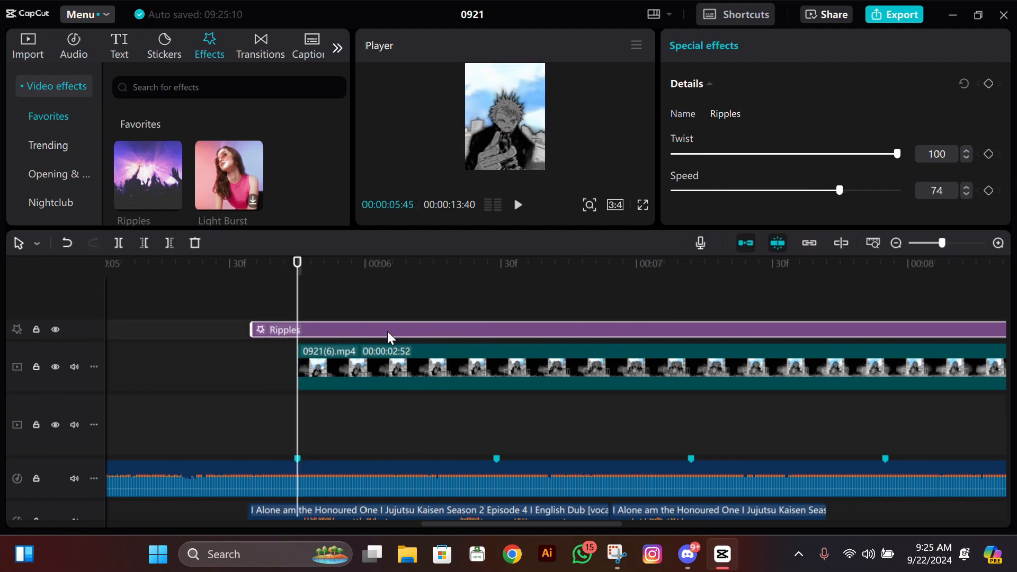
click(505, 262)
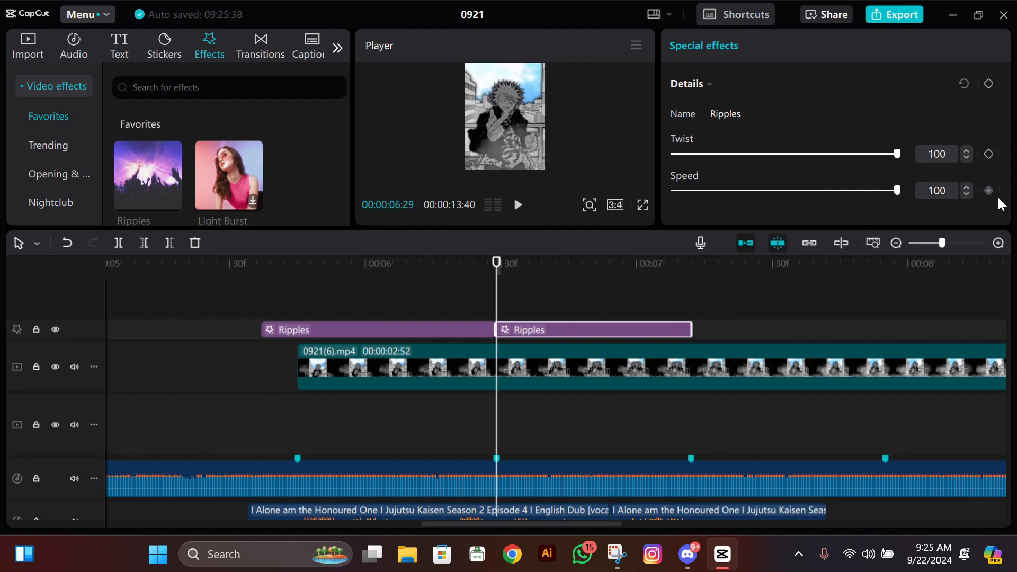
Split the Ripples effect at the next beat marker
click(988, 190)
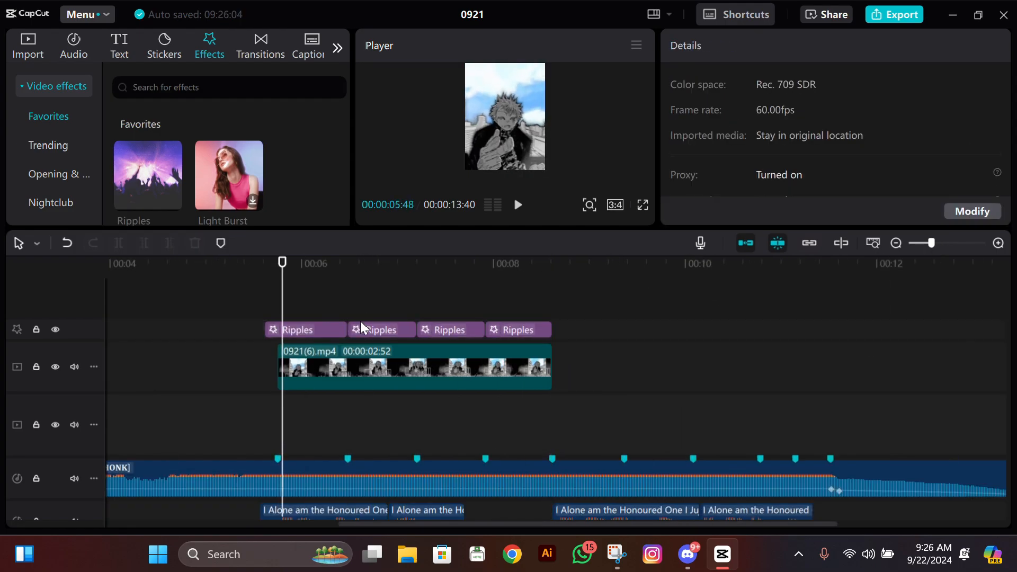
Scrub through the Ripples pieces, then go back to the imported media panel
click(374, 262)
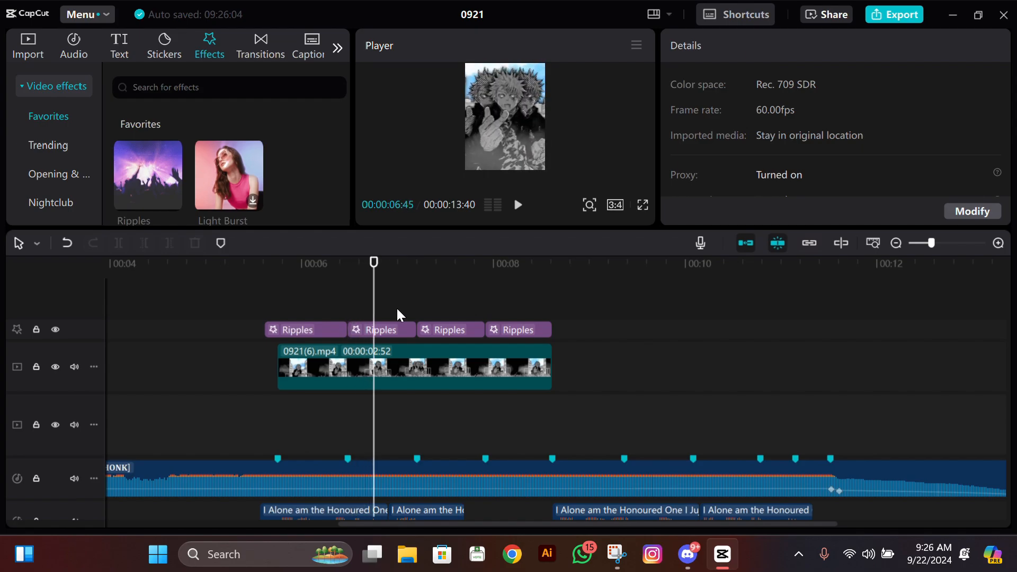
click(471, 263)
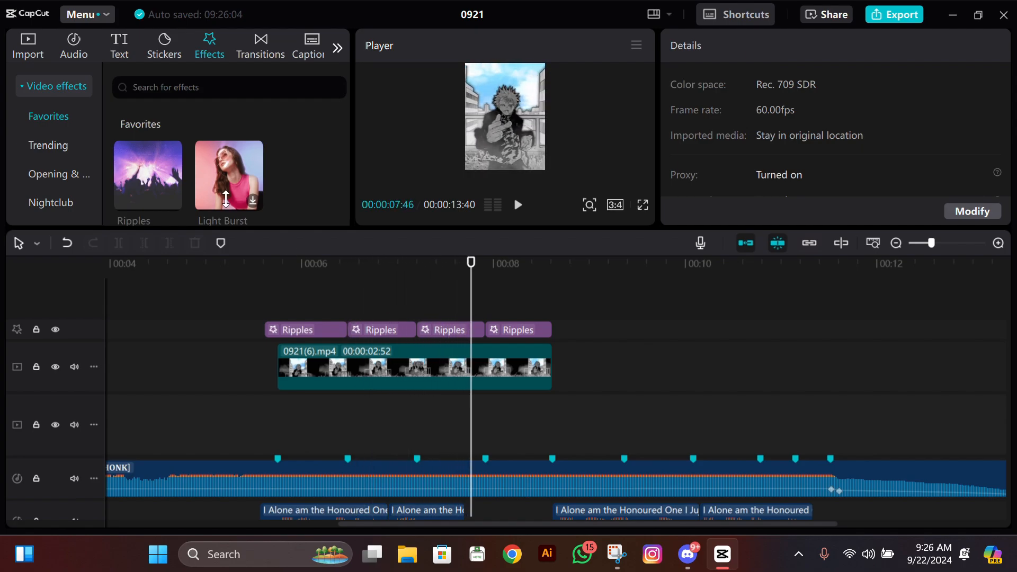
click(27, 45)
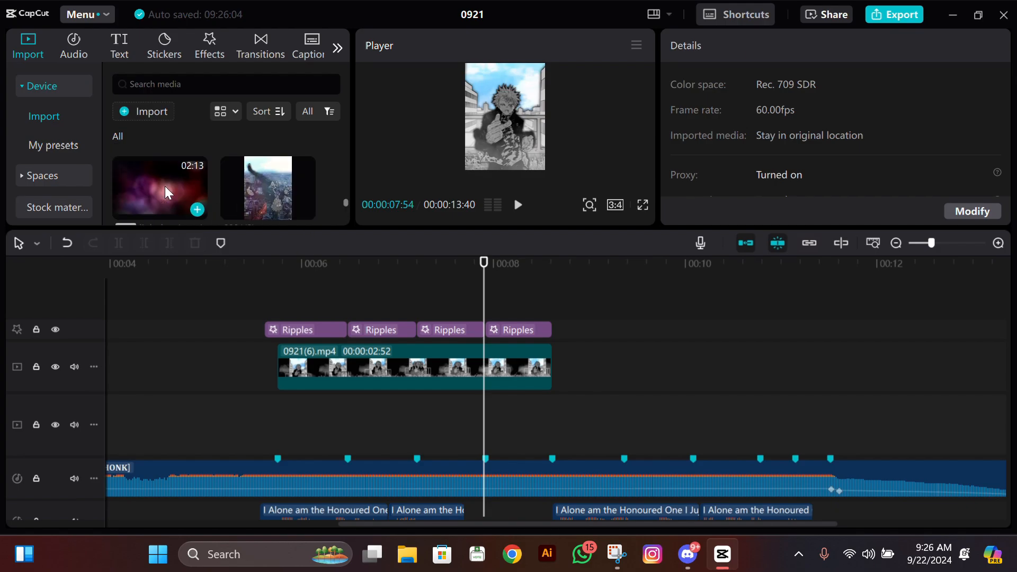
Try the SLOW SHAKES preset from My presets and move the playhead to a later beat
click(54, 146)
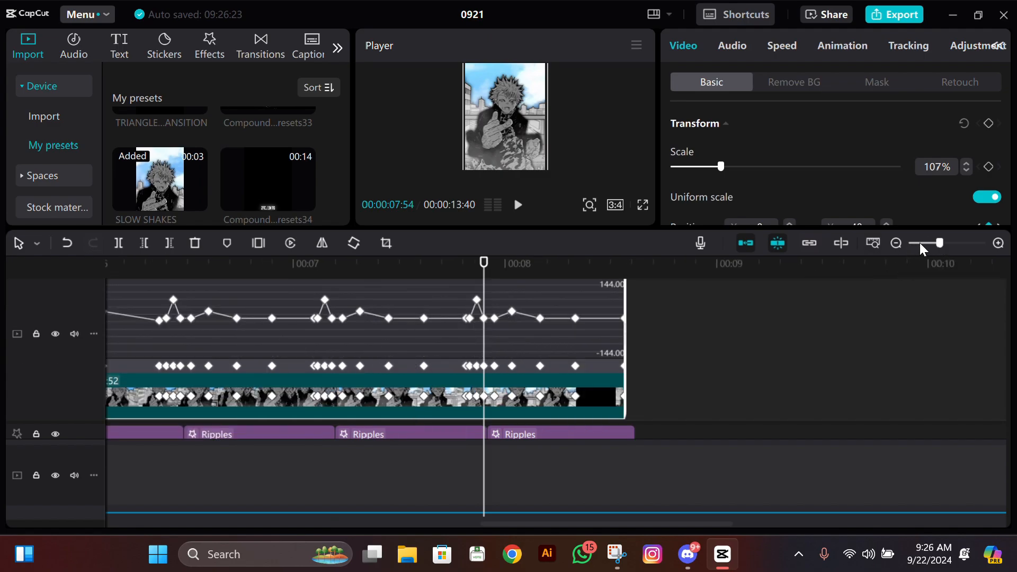
click(896, 243)
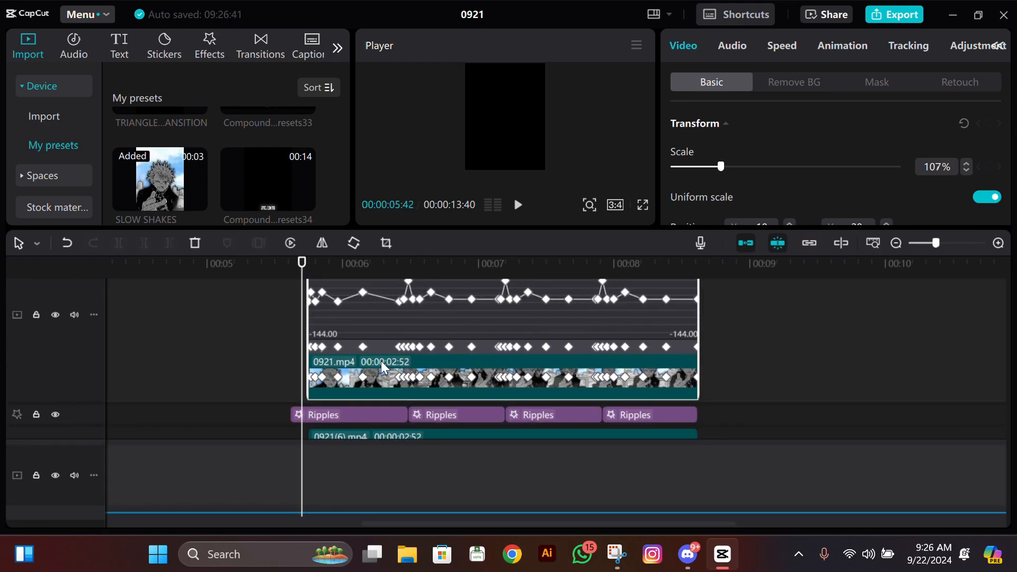
mouse_move(462, 388)
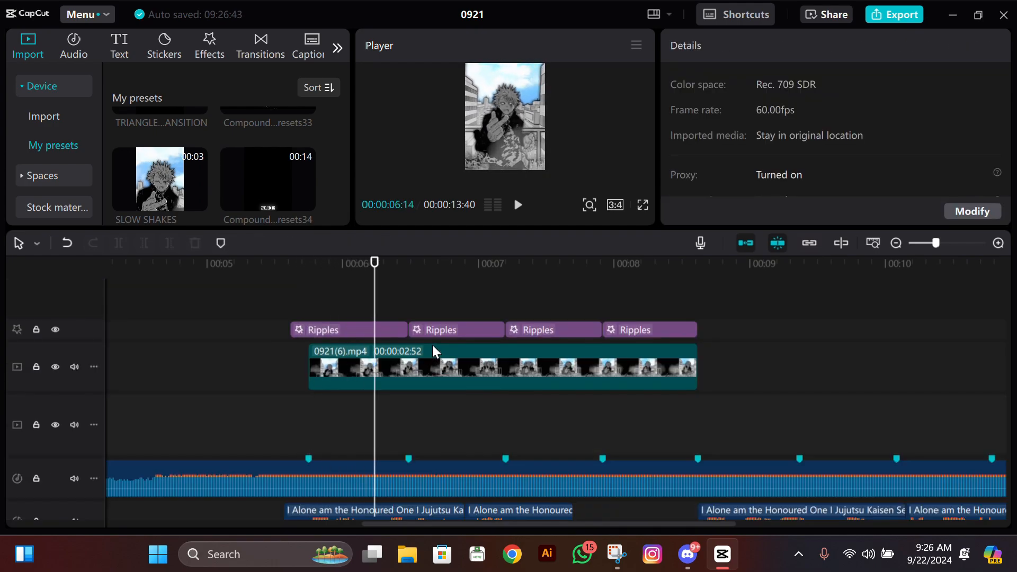
click(513, 262)
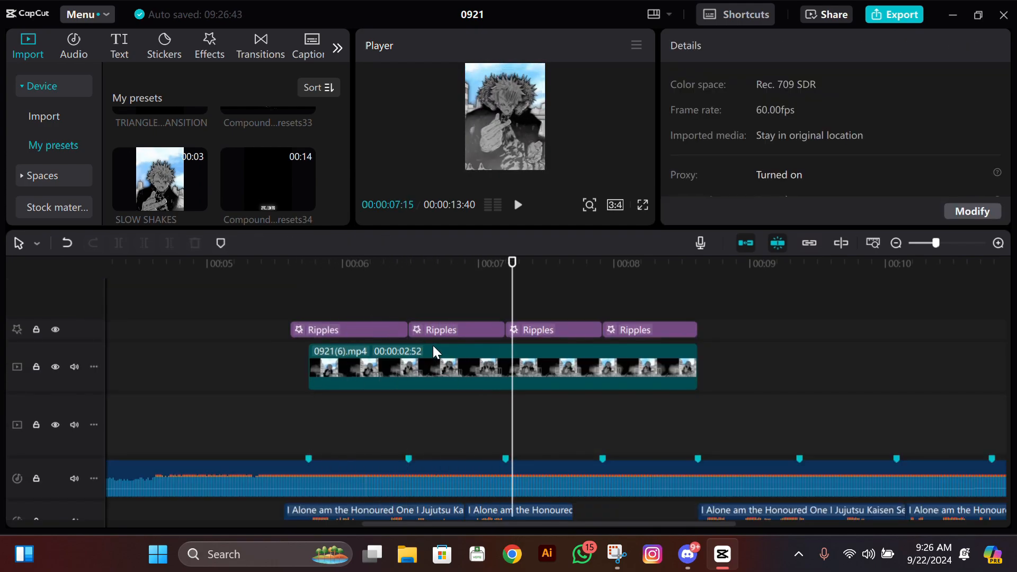